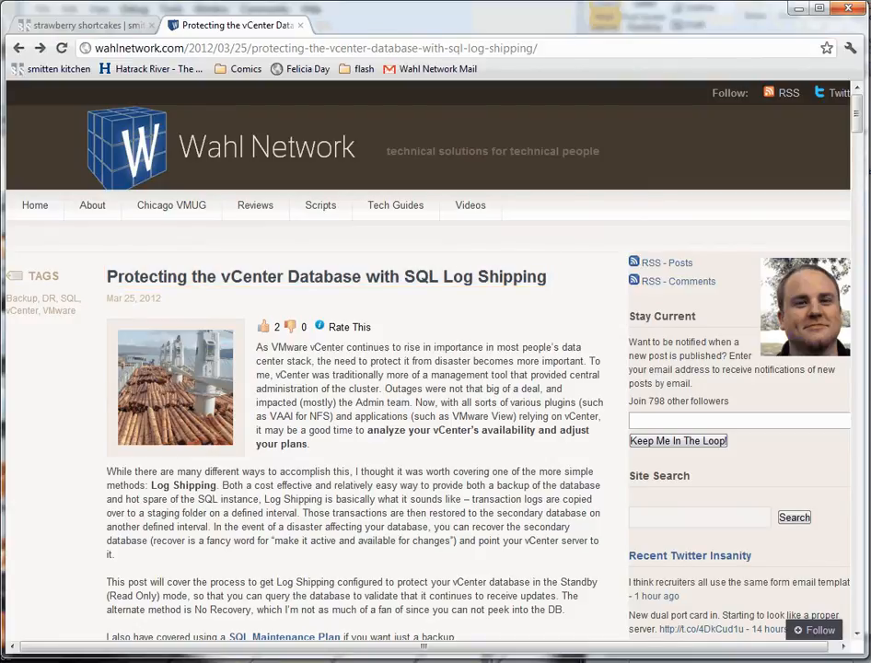
# Scroll through Object Explorer to locate the vCenter database
pyautogui.scroll(-3)
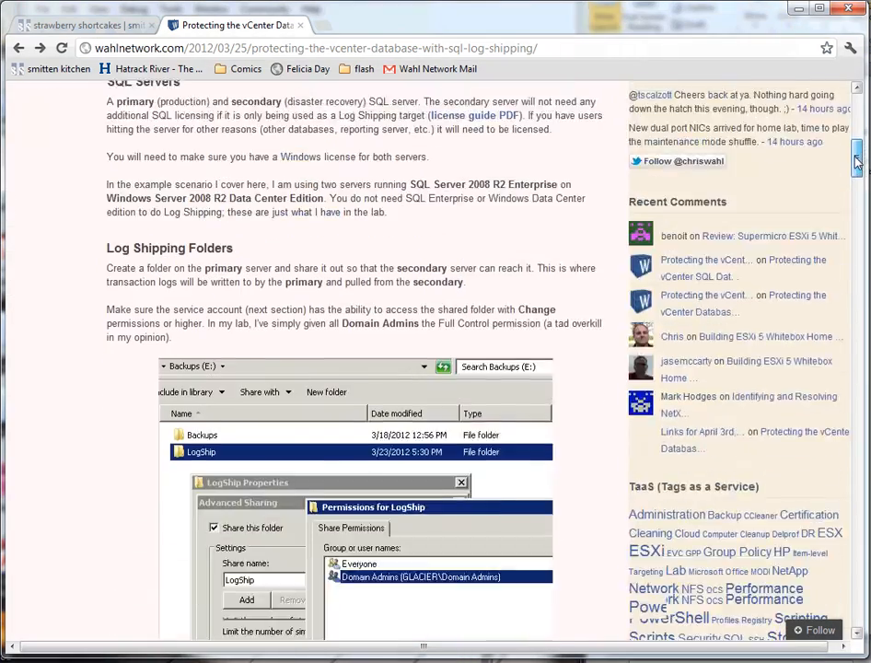
pyautogui.scroll(-3)
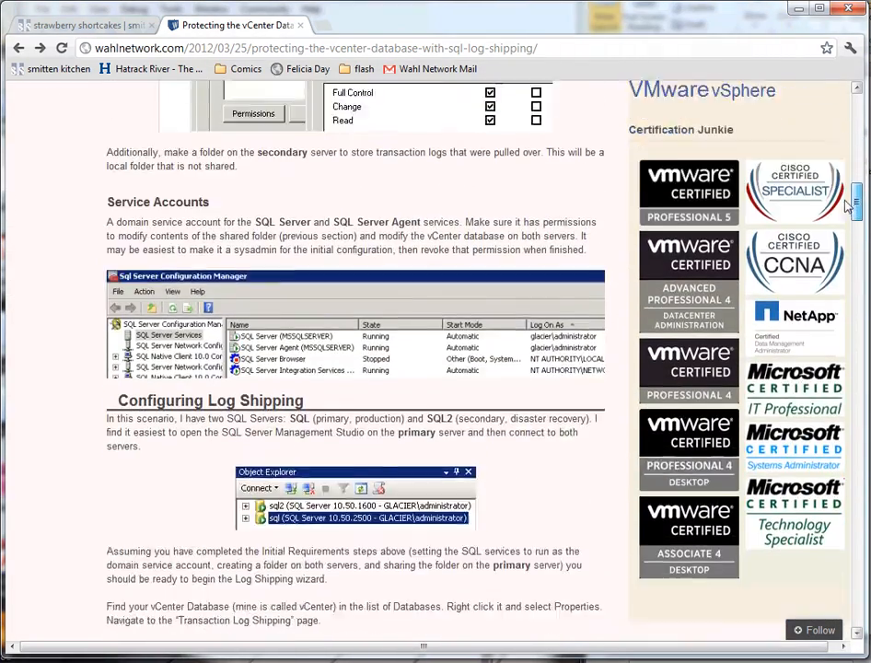
pyautogui.scroll(-3)
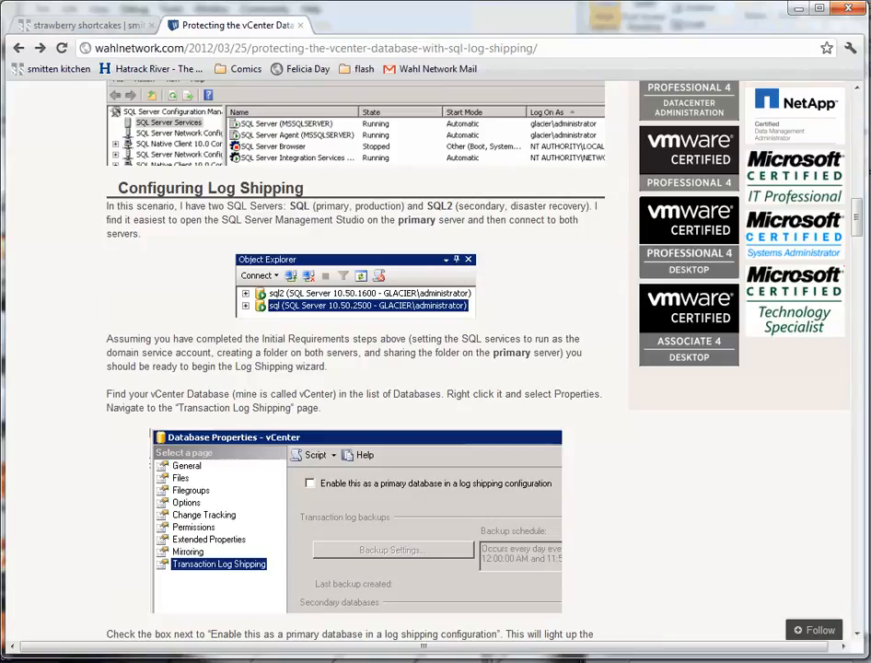
pyautogui.scroll(-3)
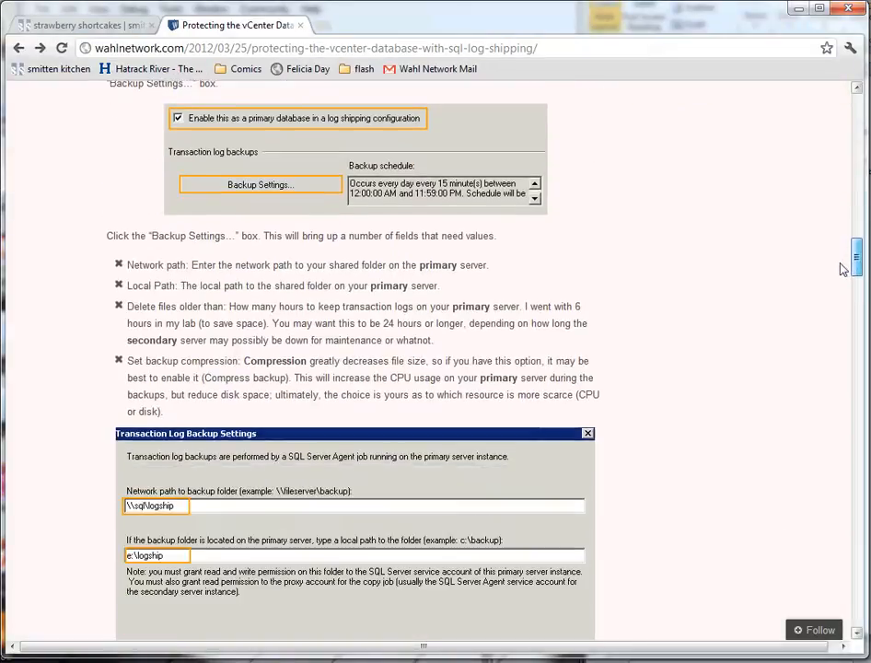
pyautogui.scroll(-3)
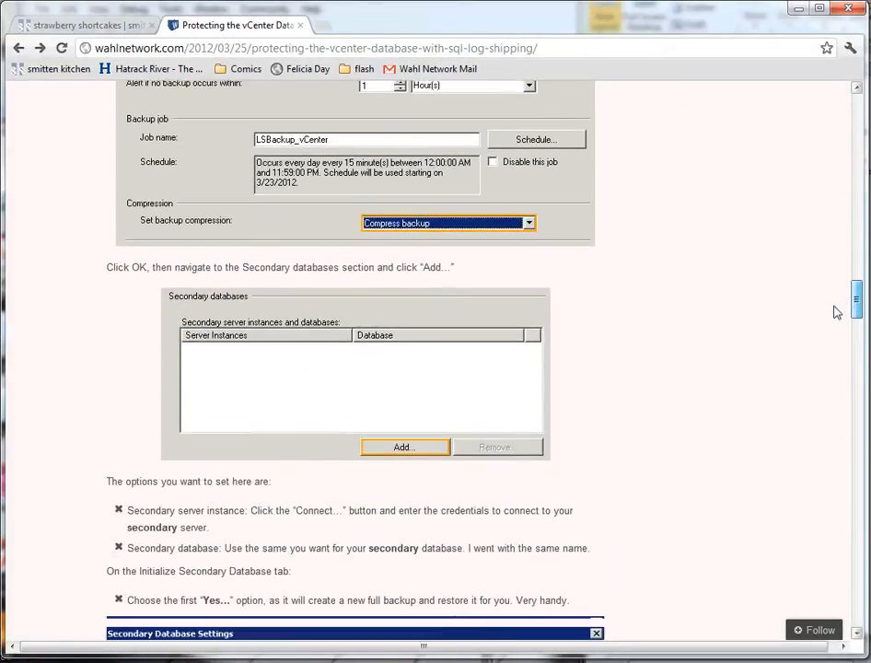
pyautogui.scroll(-3)
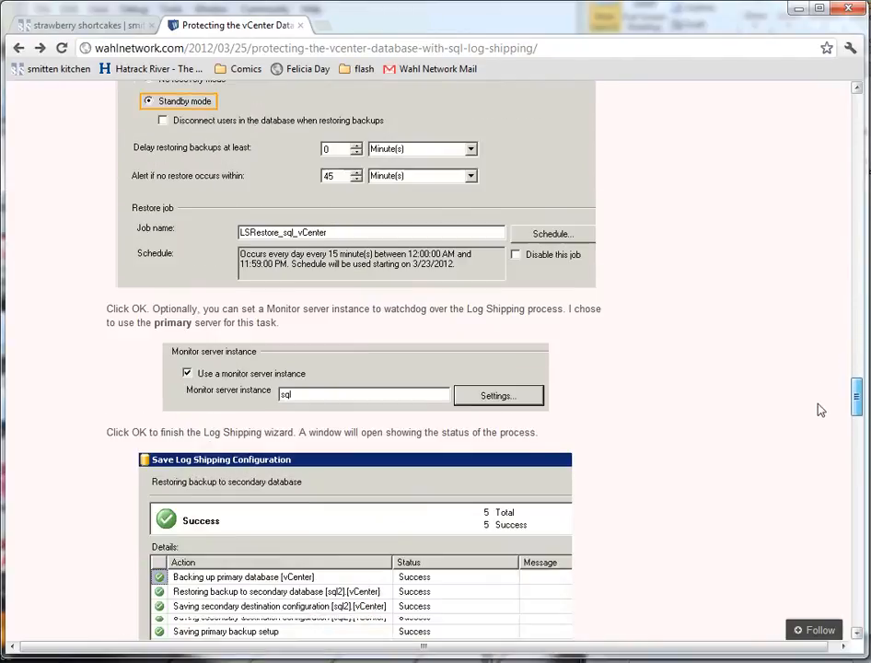
pyautogui.scroll(-3)
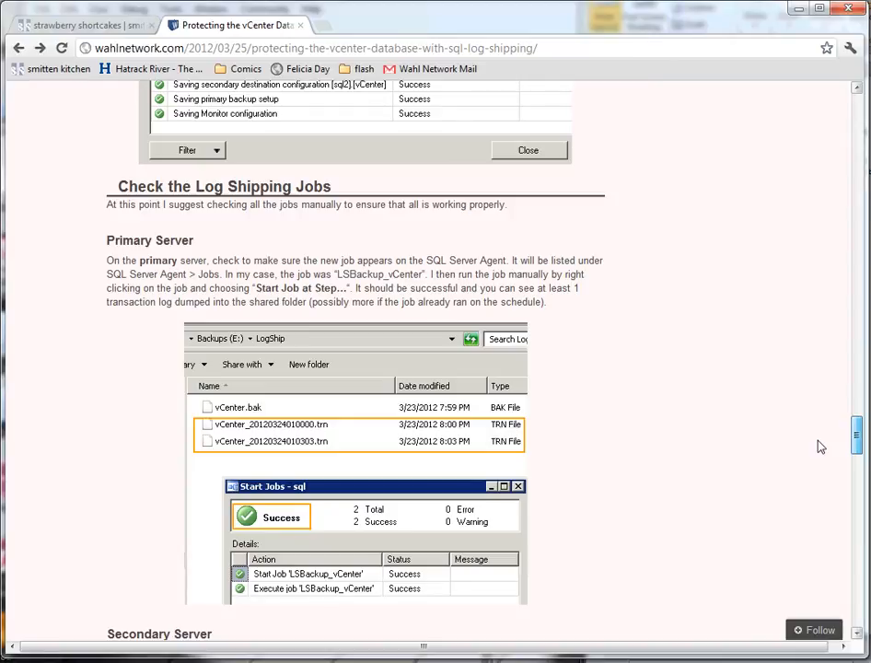
pyautogui.doubleClick(224, 186)
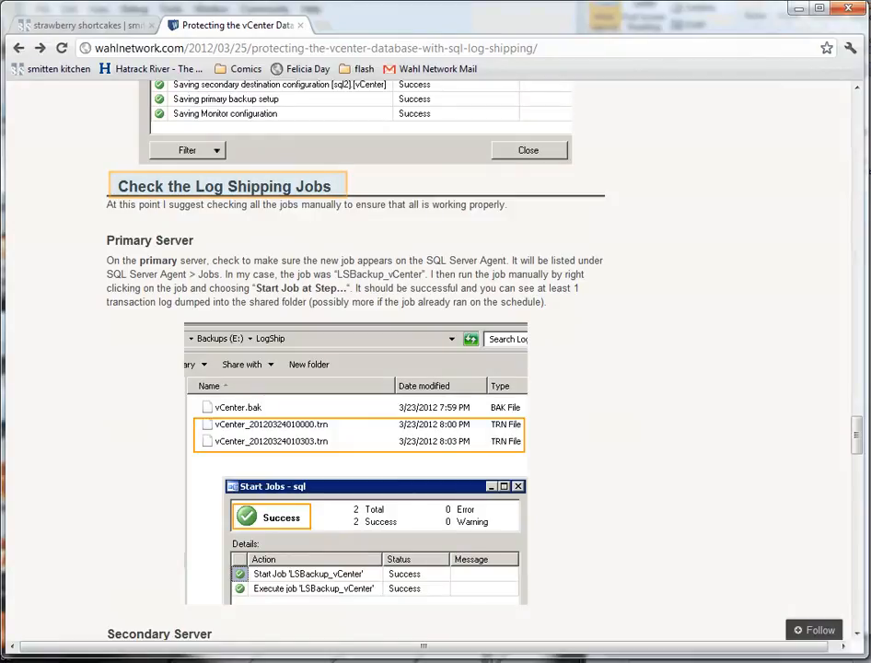
pyautogui.click(225, 184)
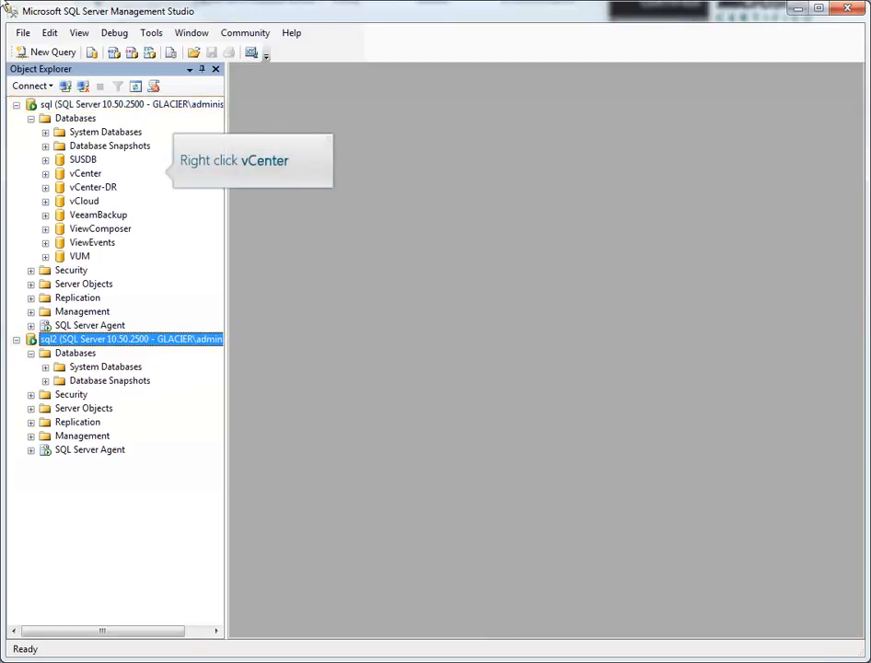
pyautogui.moveTo(85, 173)
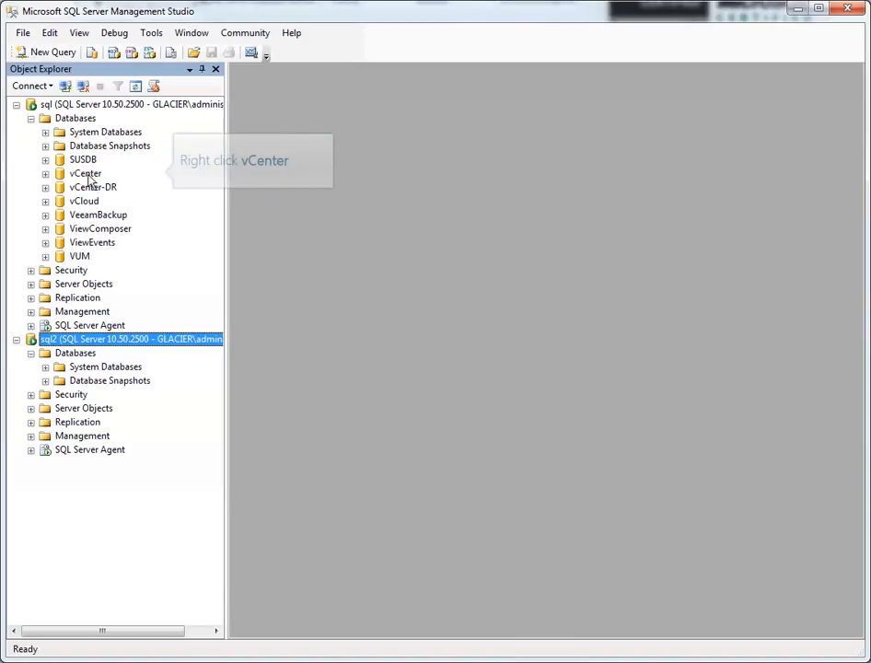
# Open vCenter's Database Properties at the Transaction Log Shipping page
pyautogui.rightClick(85, 173)
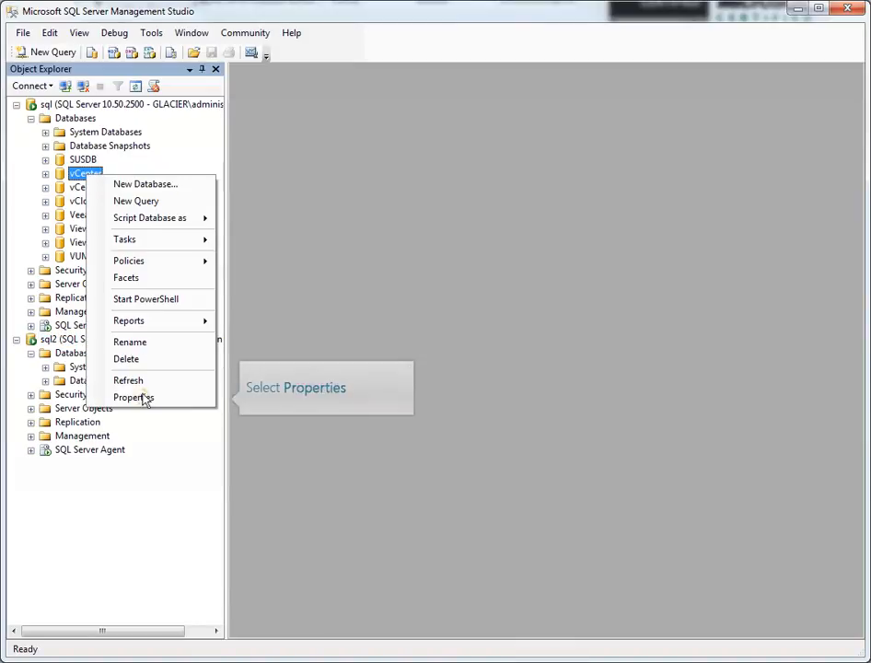
pyautogui.click(132, 397)
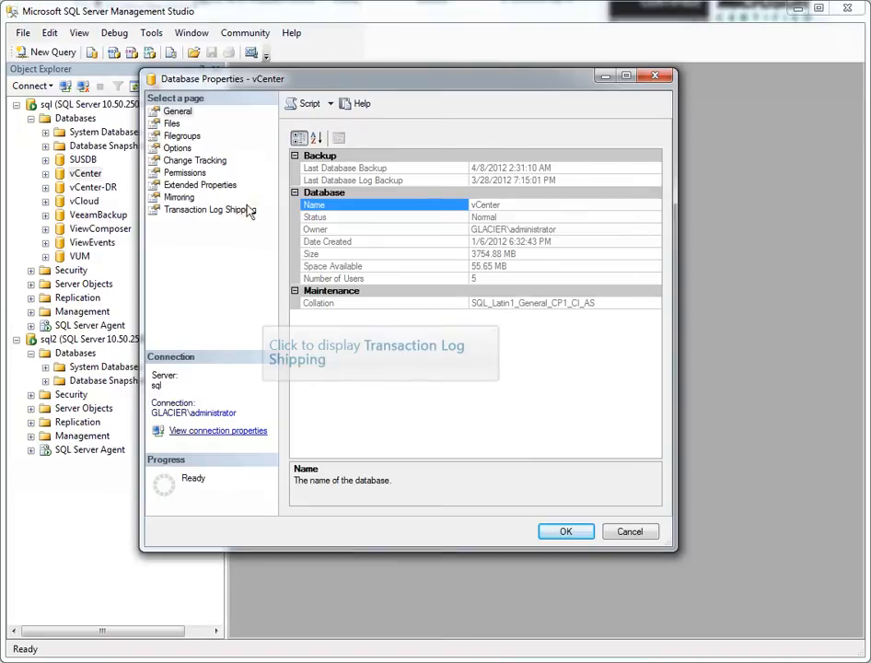
pyautogui.click(209, 209)
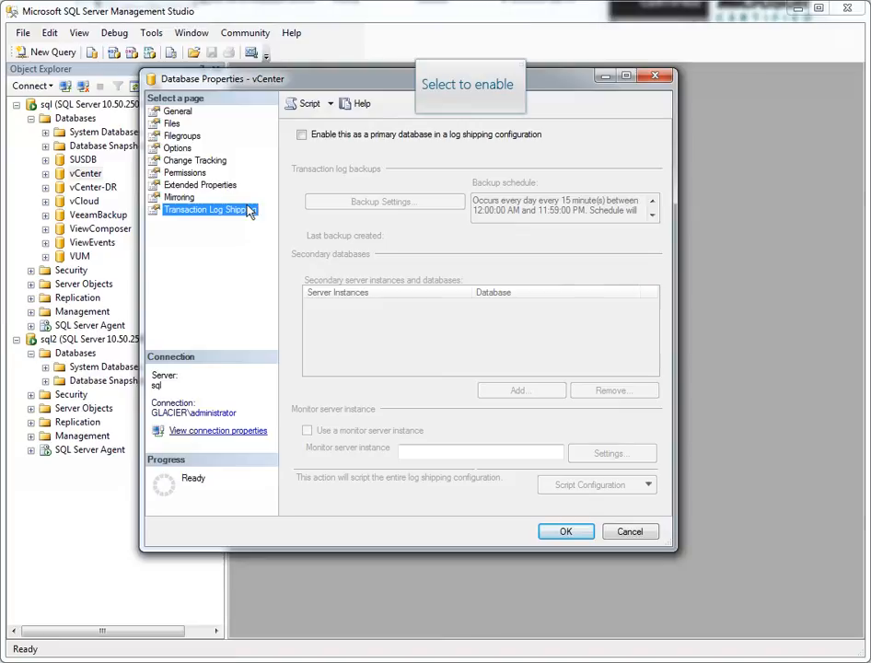
pyautogui.moveTo(302, 134)
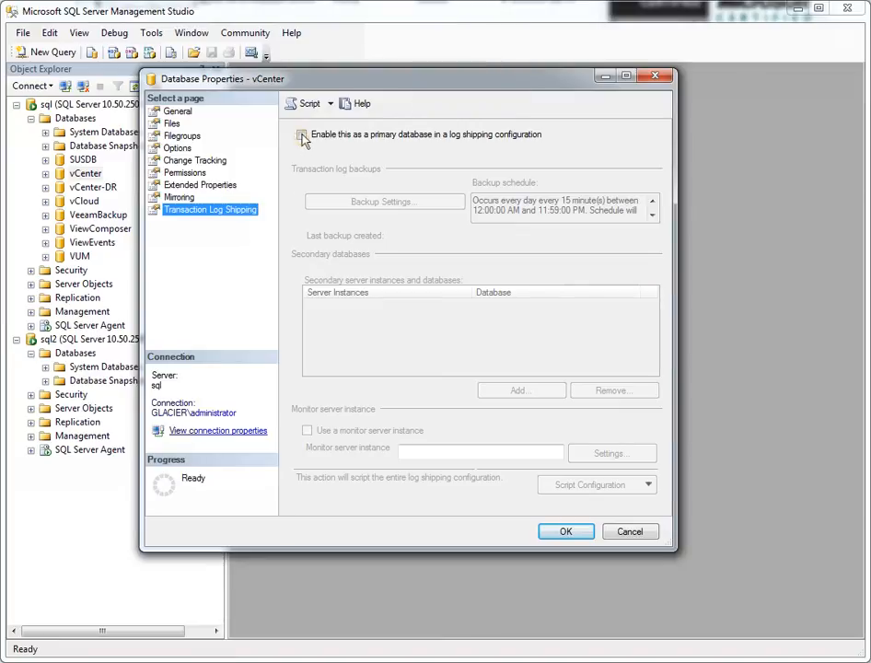
# Enable vCenter as primary database and enter e:\logs as the local backup path
pyautogui.click(302, 134)
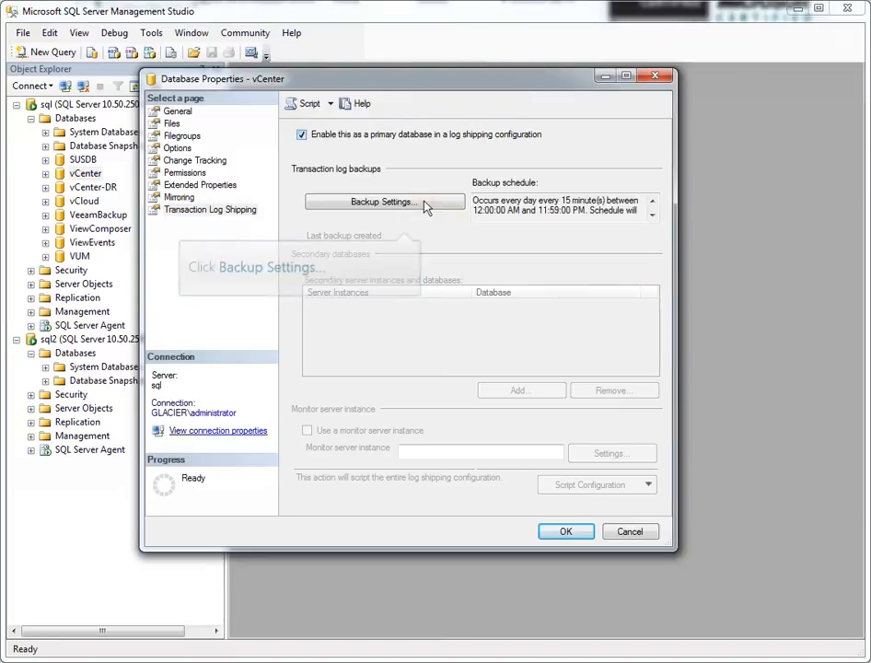
pyautogui.click(383, 201)
pyautogui.write('\\\\sql\\logshi')
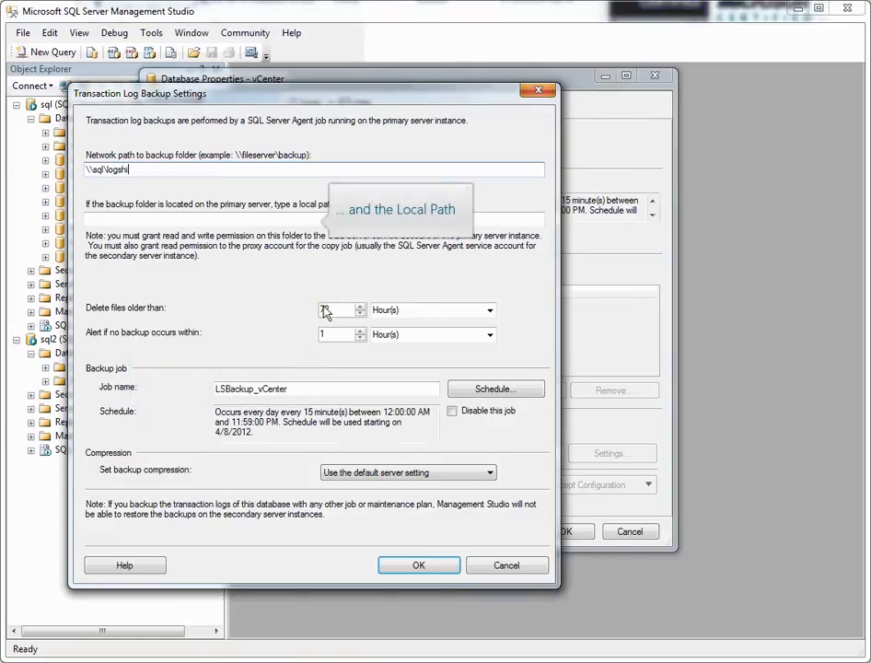
pyautogui.write('e:\\logship')
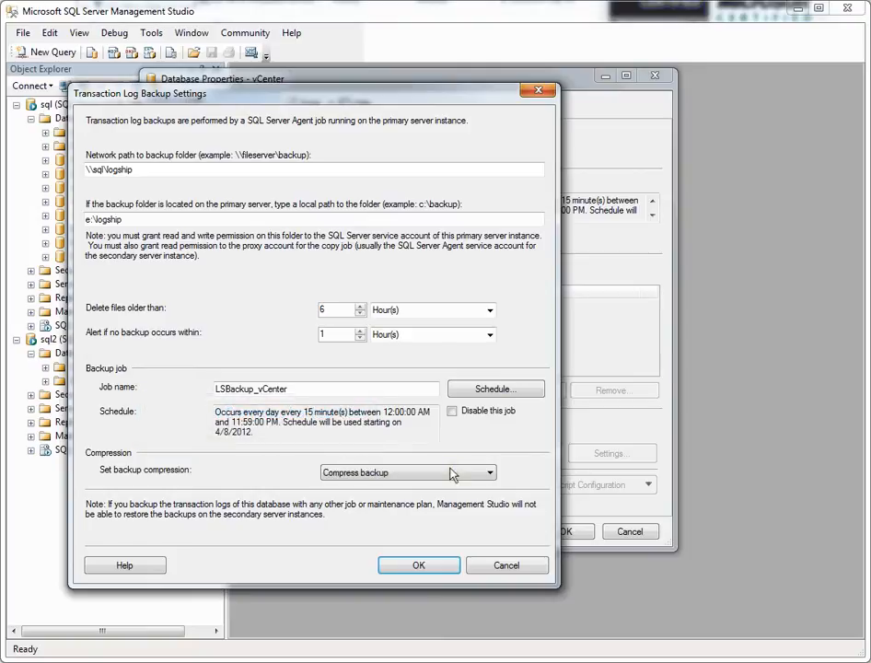
pyautogui.moveTo(424, 547)
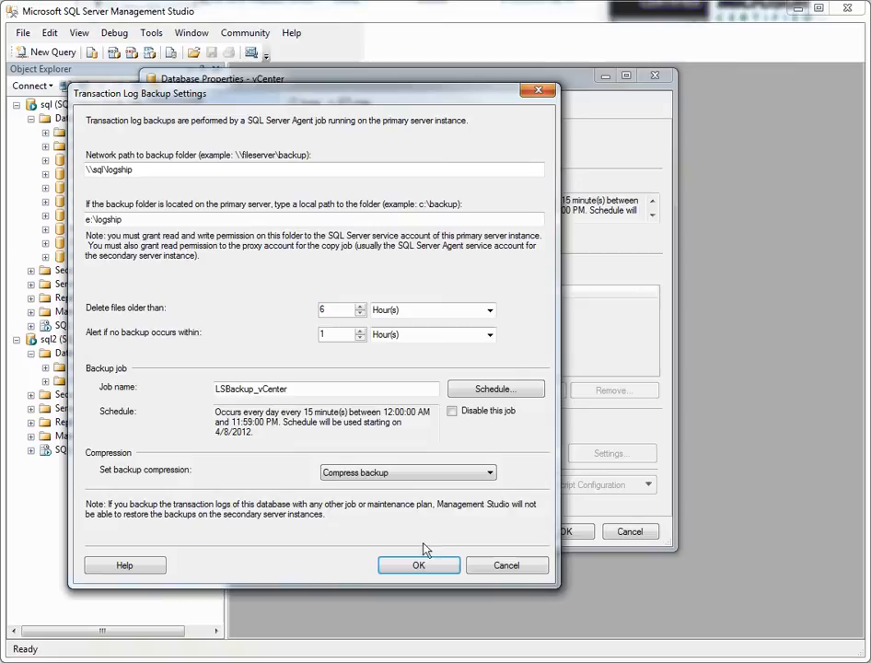
# Confirm the log backup settings and start adding a secondary database
pyautogui.click(418, 564)
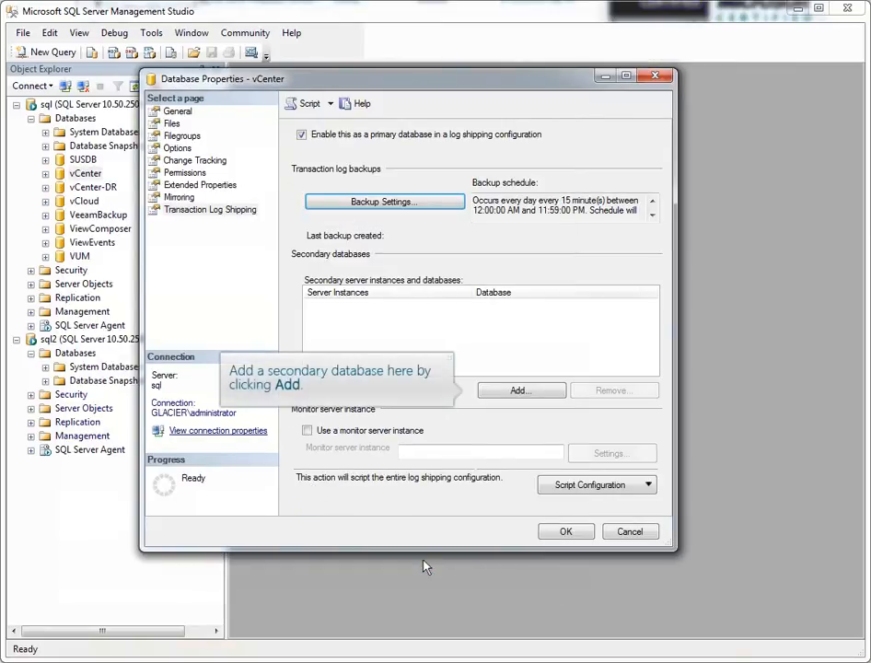
pyautogui.moveTo(552, 388)
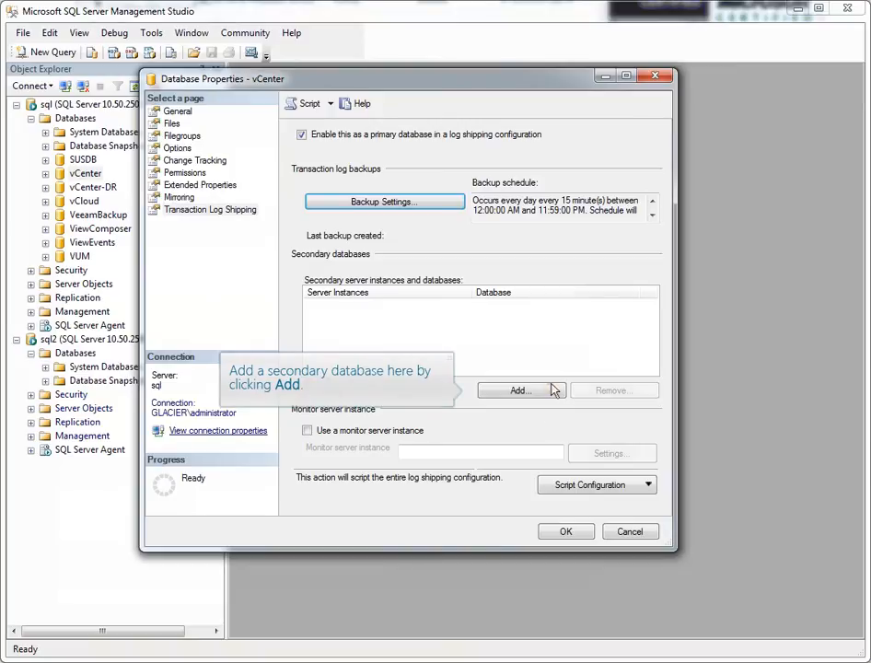
pyautogui.click(519, 389)
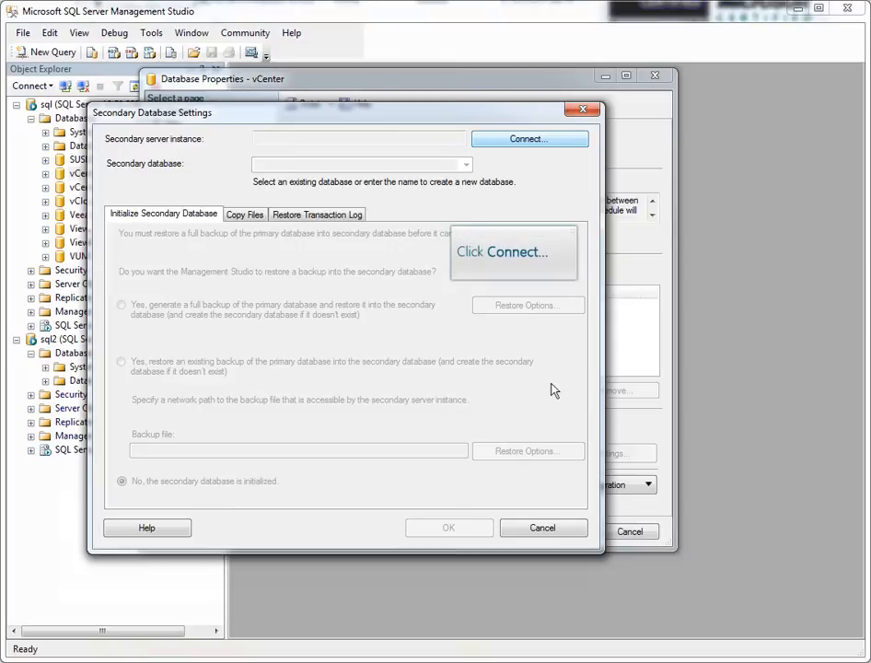
# Connect to server sql2 as the secondary instance for vCenter
pyautogui.click(528, 138)
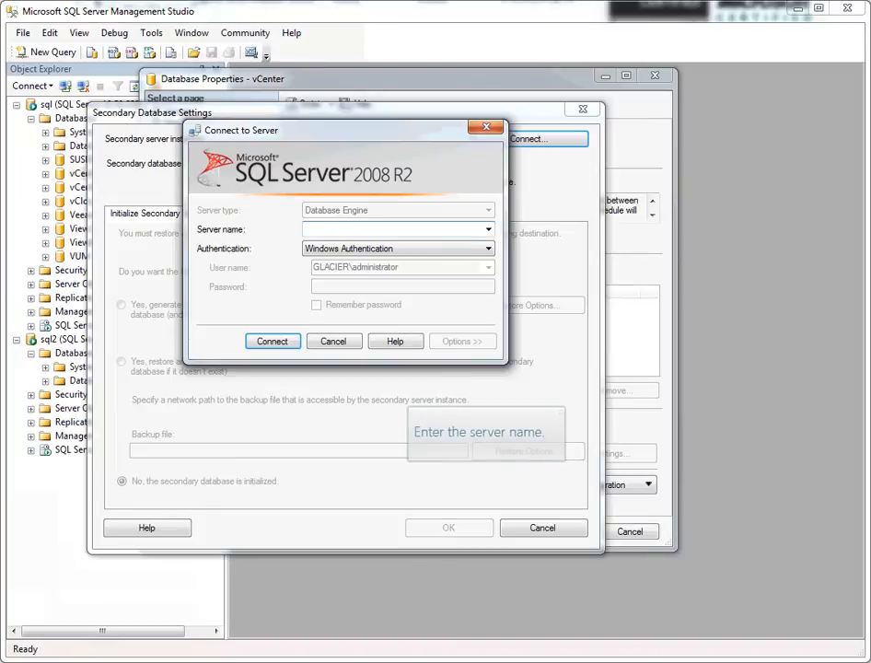
pyautogui.write('sql2')
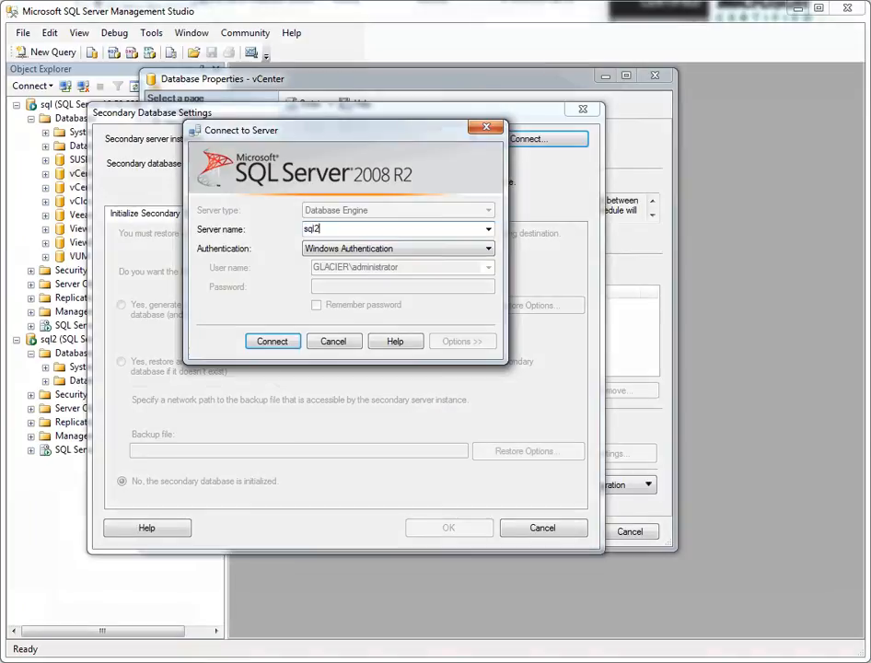
pyautogui.moveTo(272, 340)
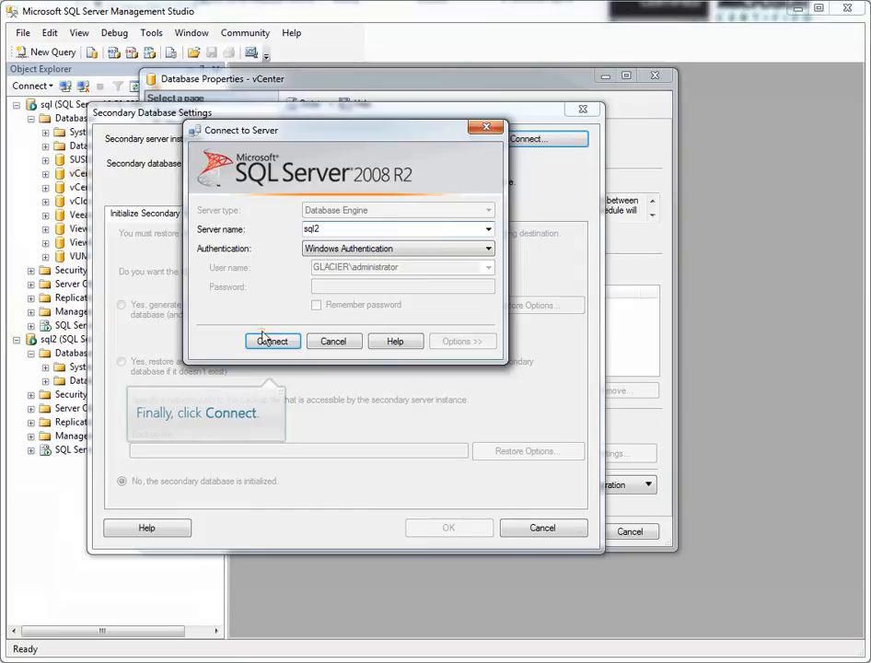
pyautogui.click(273, 341)
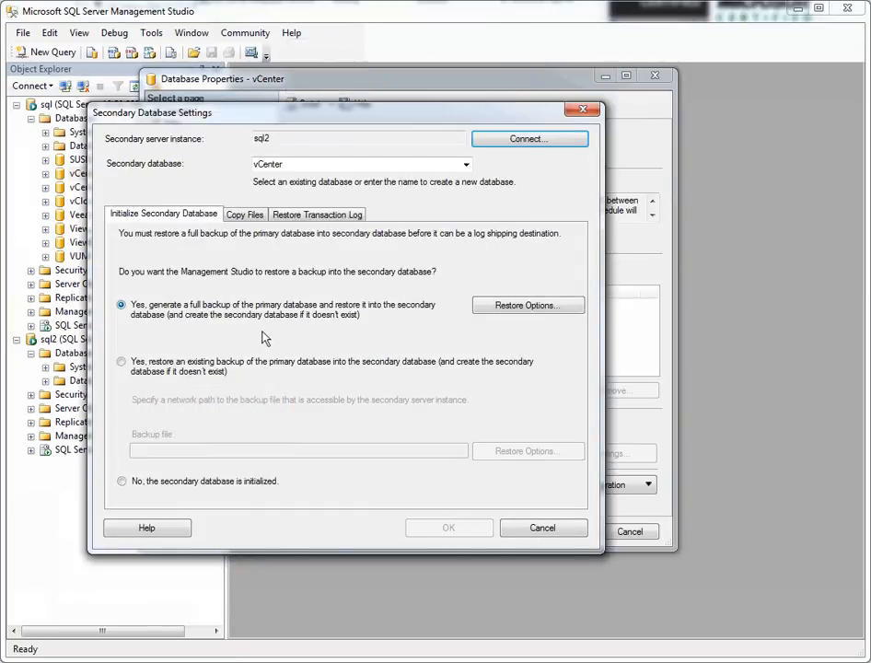
# Set the Copy Files destination folder to e:\logship with 12-hour deletion
pyautogui.click(121, 304)
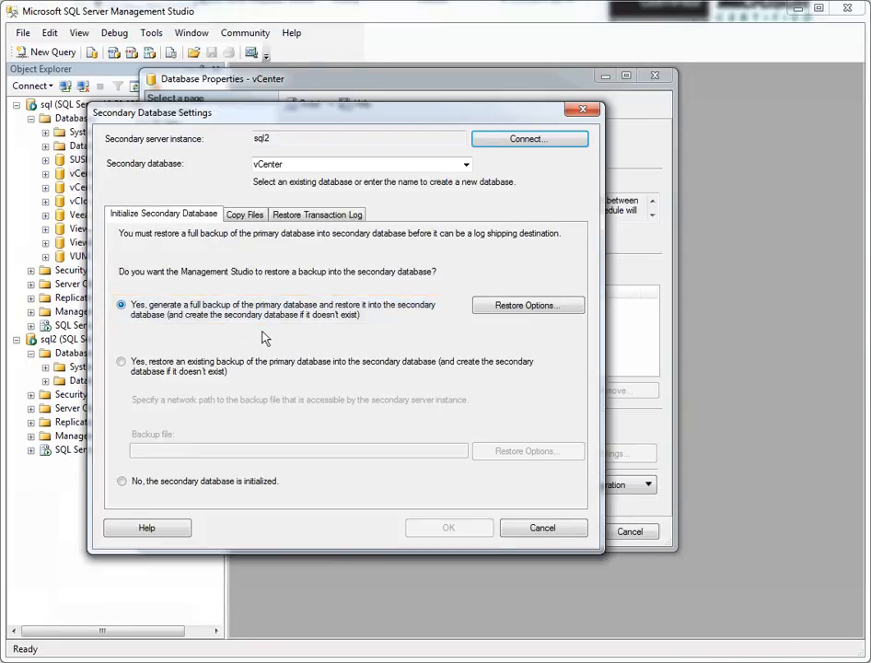
pyautogui.moveTo(244, 213)
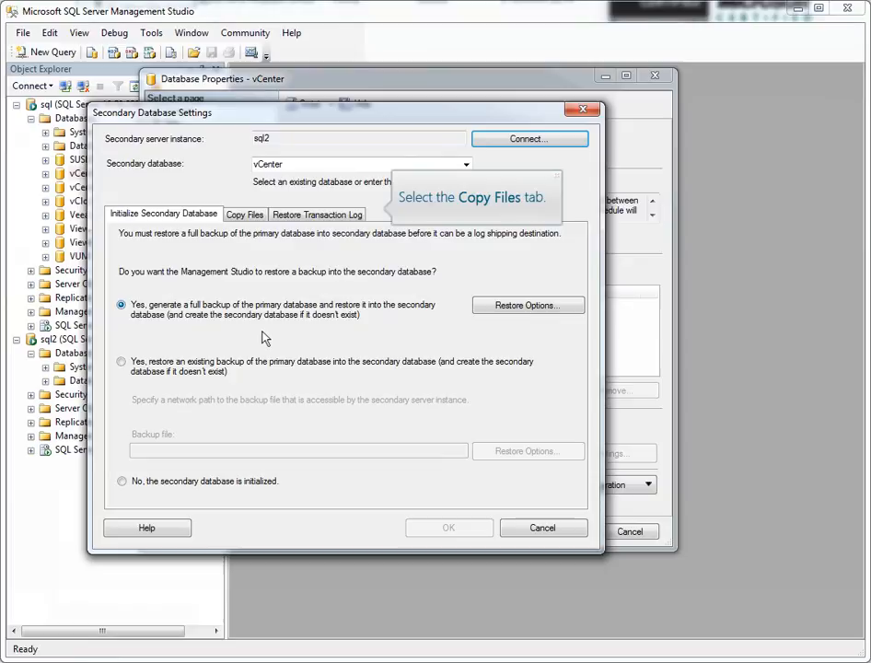
pyautogui.click(244, 213)
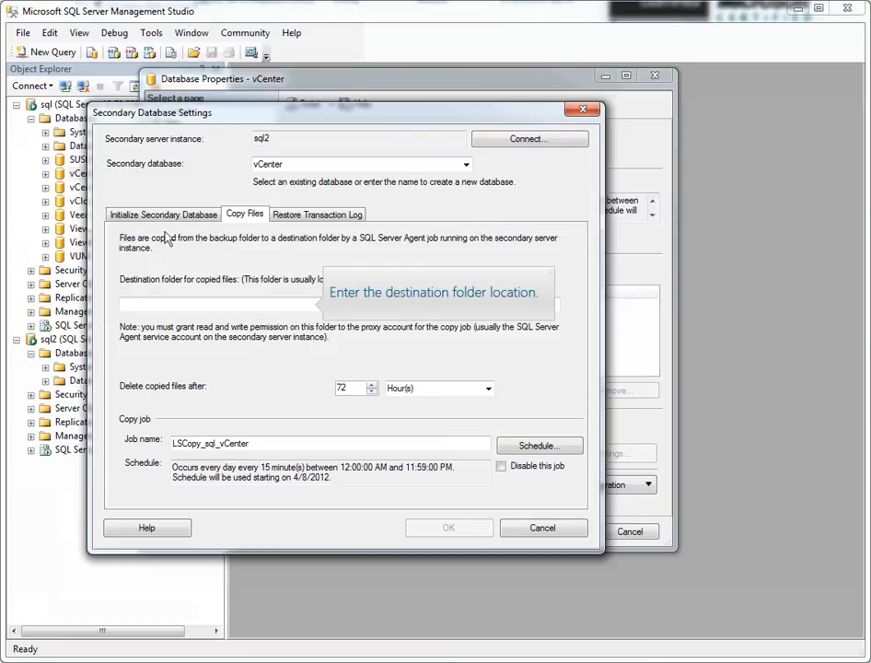
pyautogui.write('e:\\')
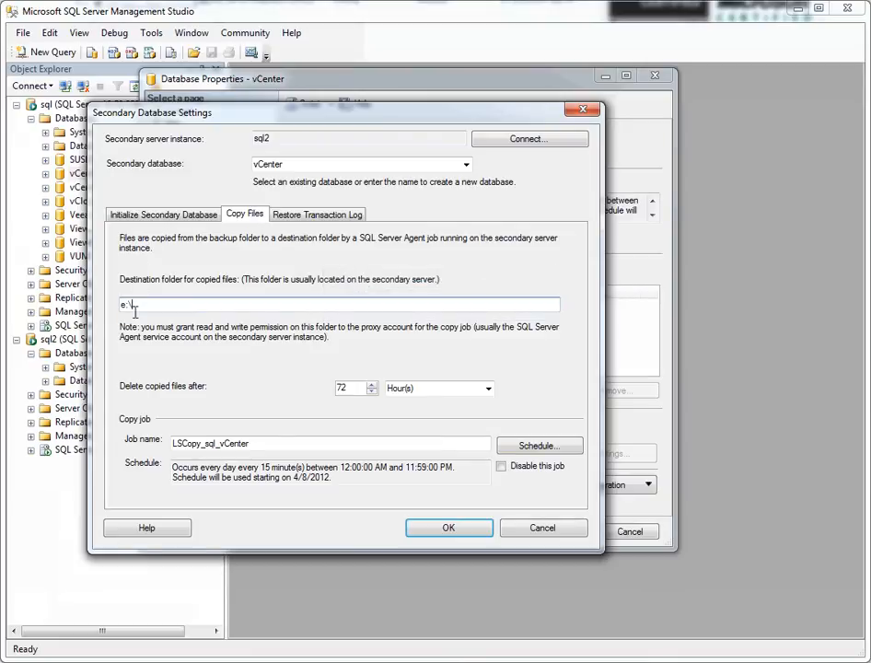
pyautogui.write('logship')
pyautogui.click(356, 387)
pyautogui.write('12')
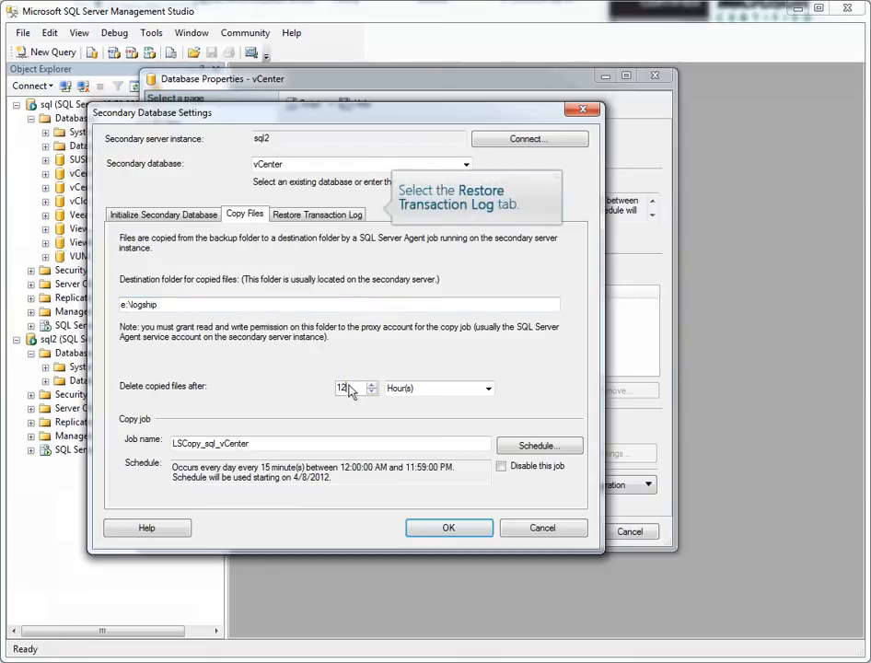
# Choose Standby mode for log restores and save the secondary database settings
pyautogui.click(317, 213)
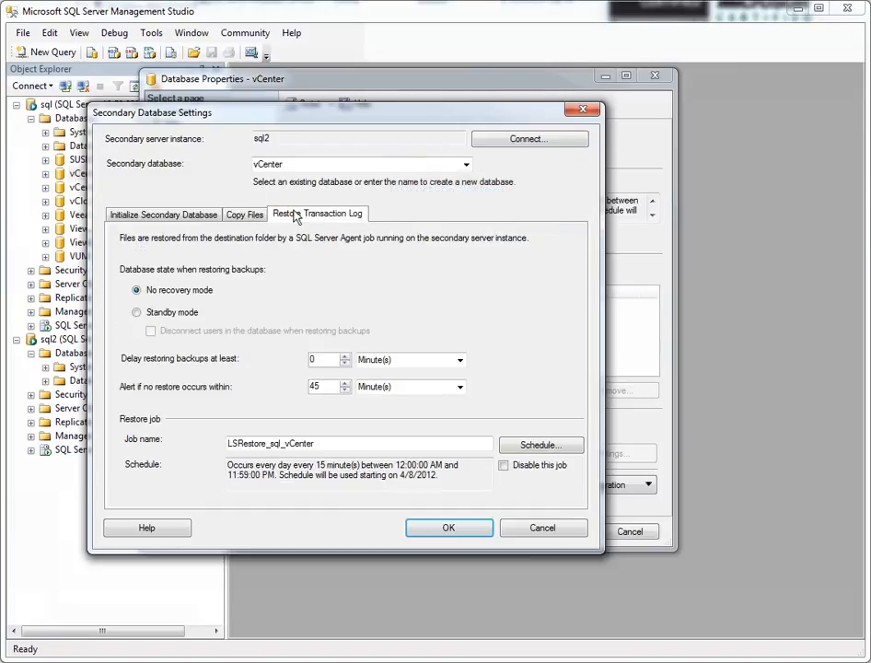
pyautogui.click(136, 289)
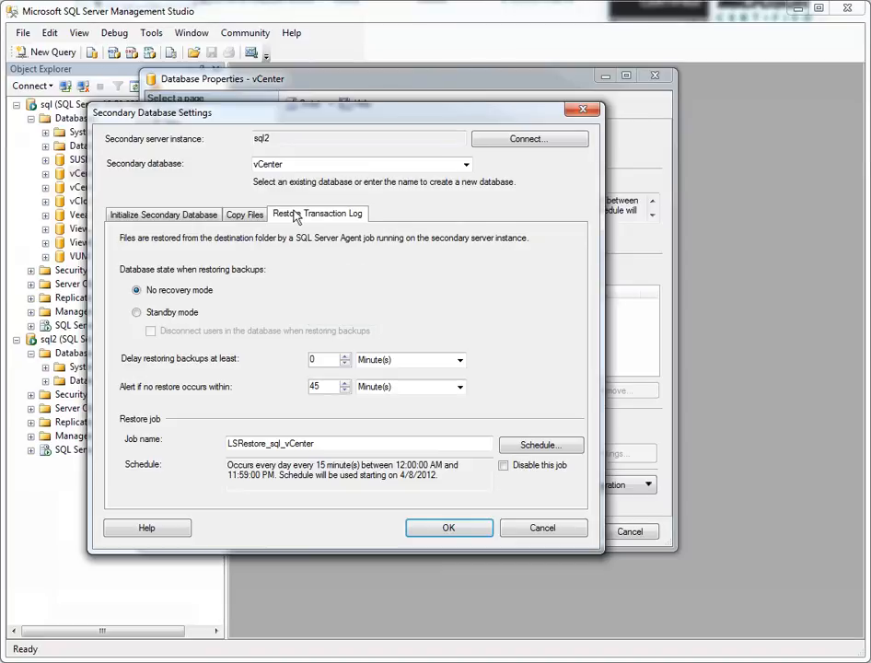
pyautogui.moveTo(149, 272)
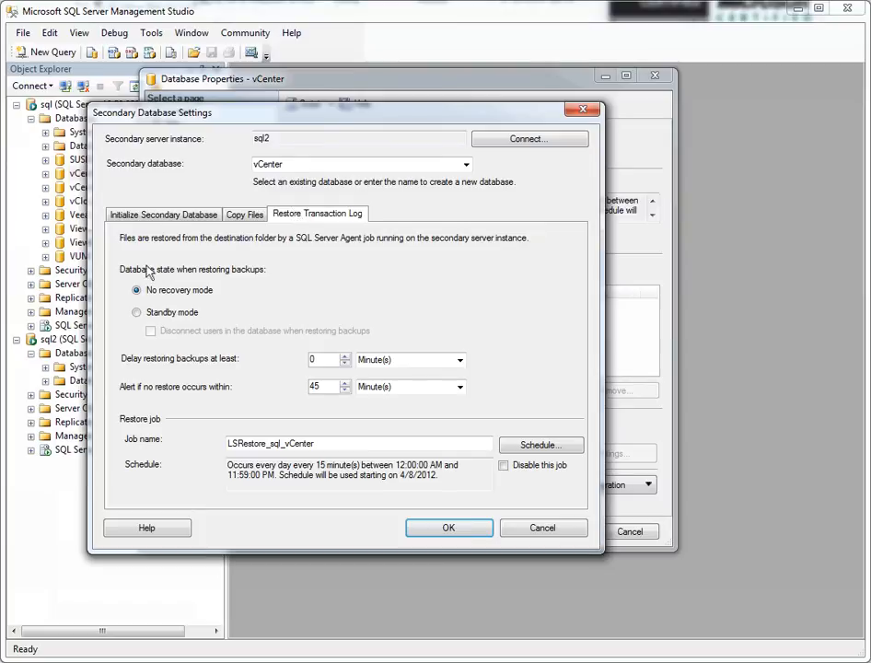
pyautogui.click(136, 312)
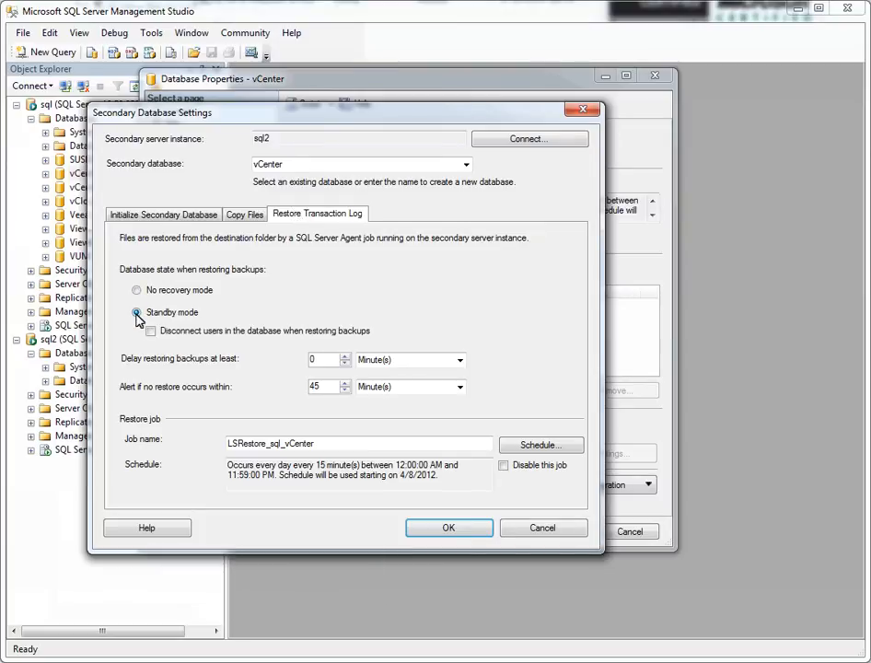
pyautogui.click(448, 527)
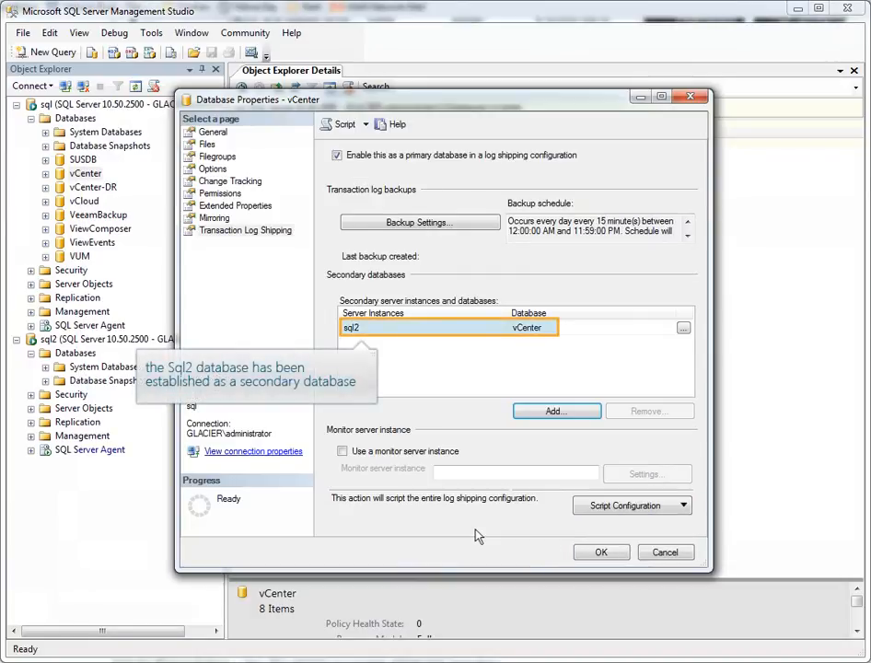
pyautogui.moveTo(477, 535)
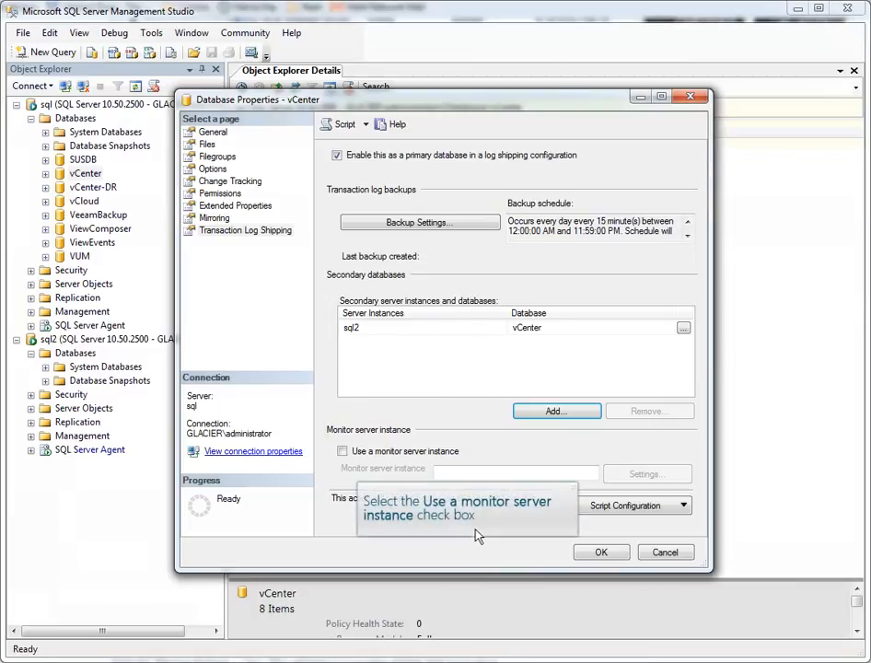
# Enable a monitor server instance and connect it to sql2
pyautogui.click(342, 451)
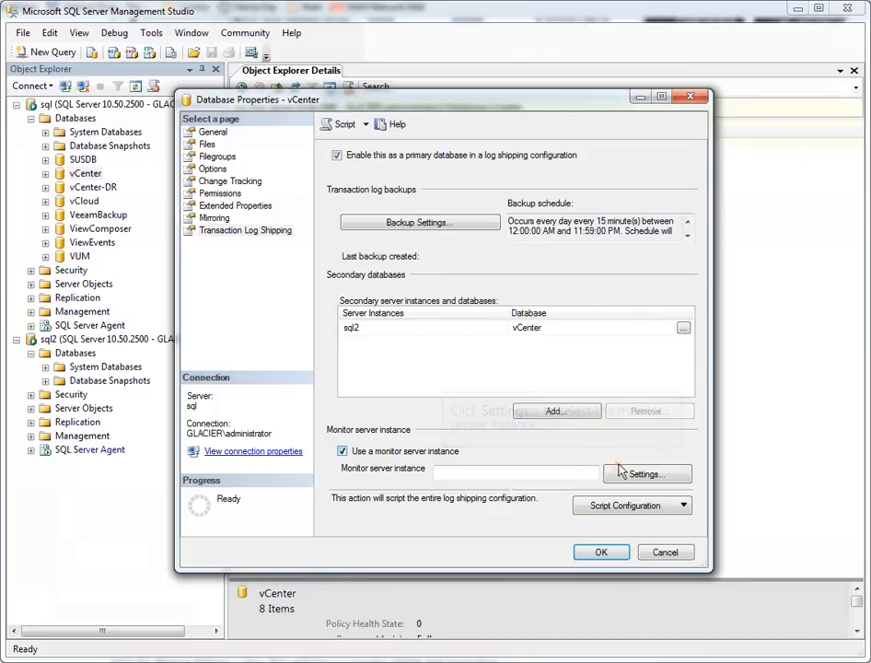
pyautogui.click(646, 473)
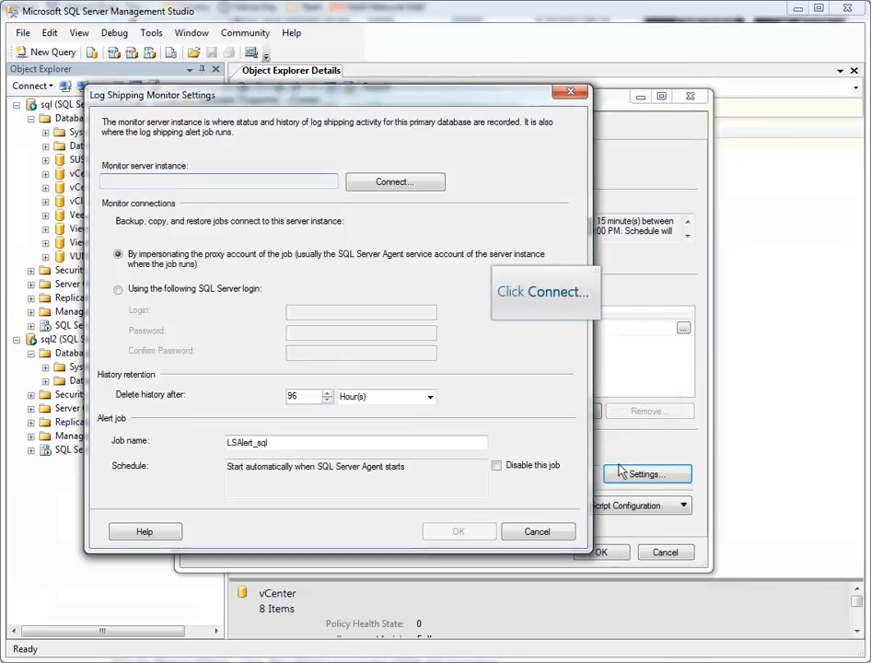
pyautogui.click(394, 182)
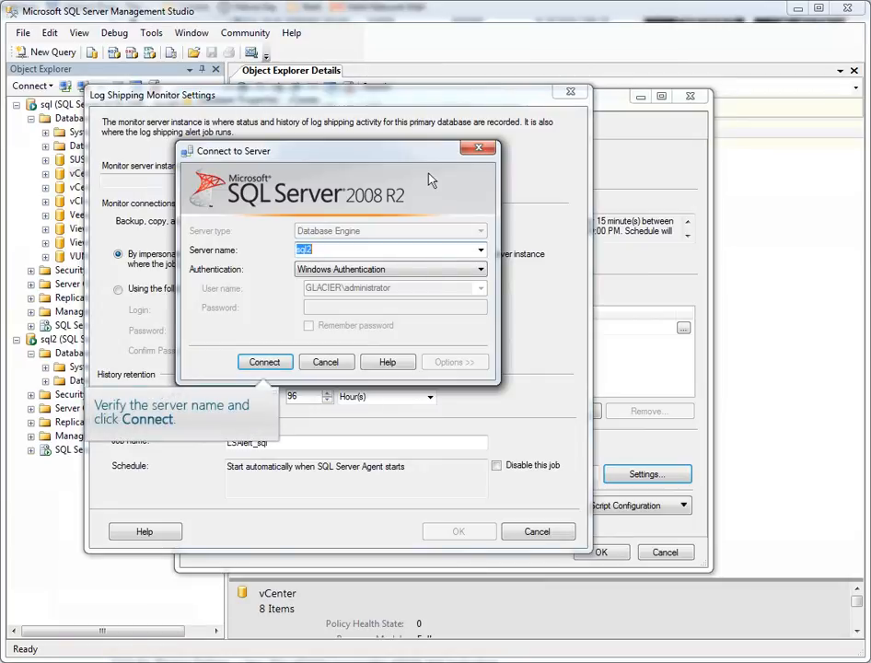
pyautogui.click(264, 361)
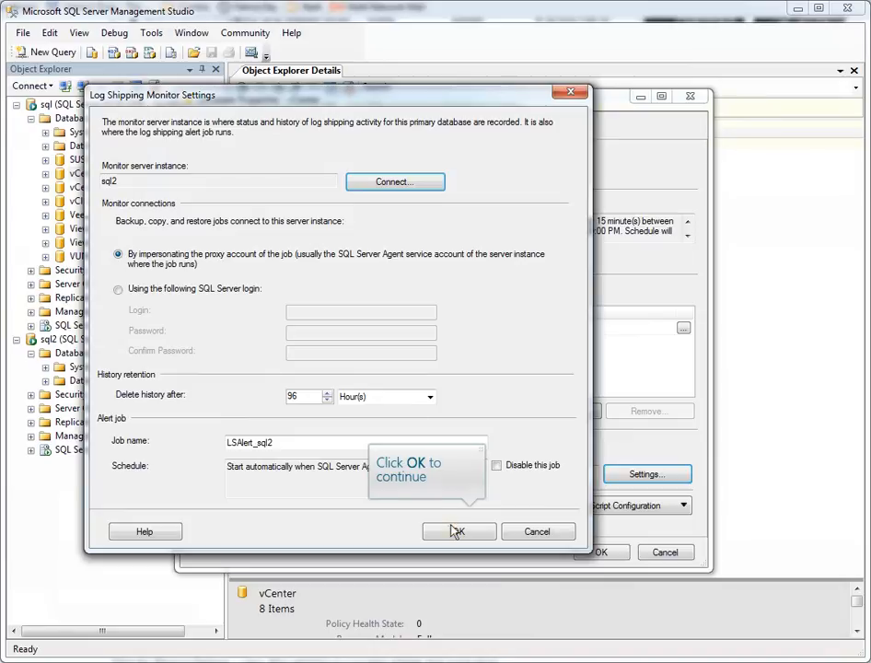
pyautogui.click(458, 531)
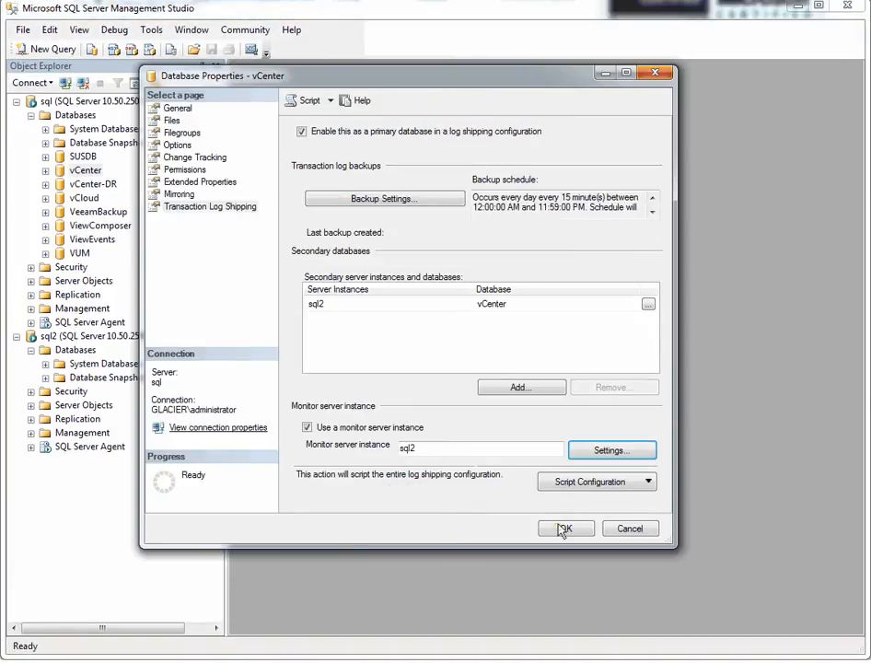
# Save the vCenter log shipping configuration and close the successful results
pyautogui.click(565, 527)
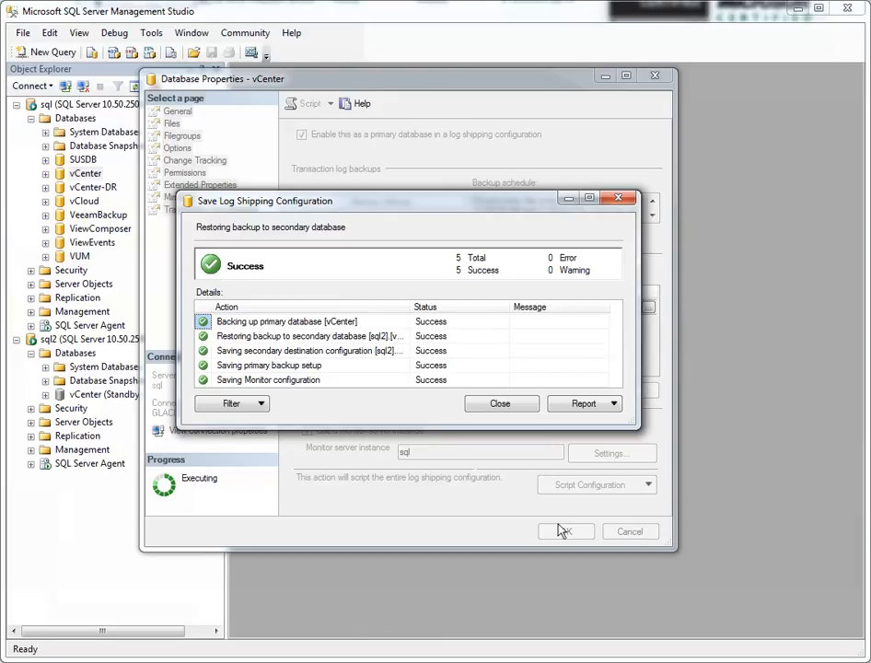
pyautogui.click(500, 403)
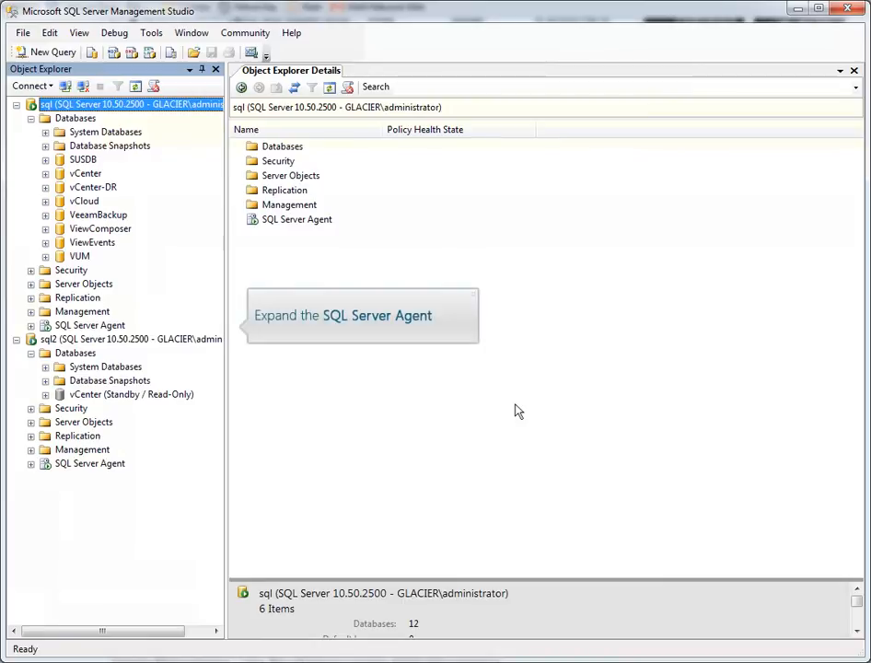
# Start the LSBackup_vCenter job from SQL Server Agent Jobs on sql
pyautogui.click(30, 324)
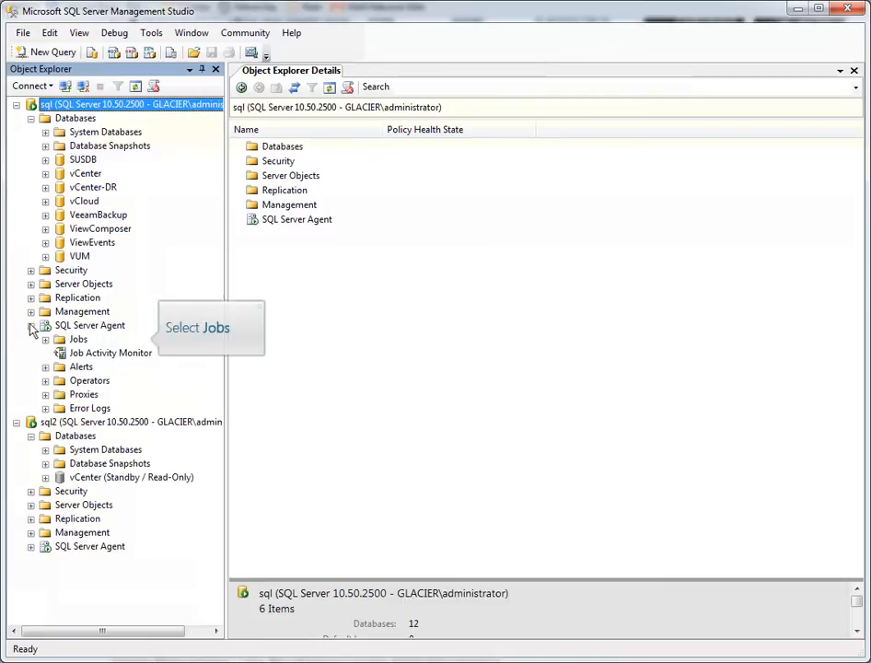
pyautogui.click(78, 339)
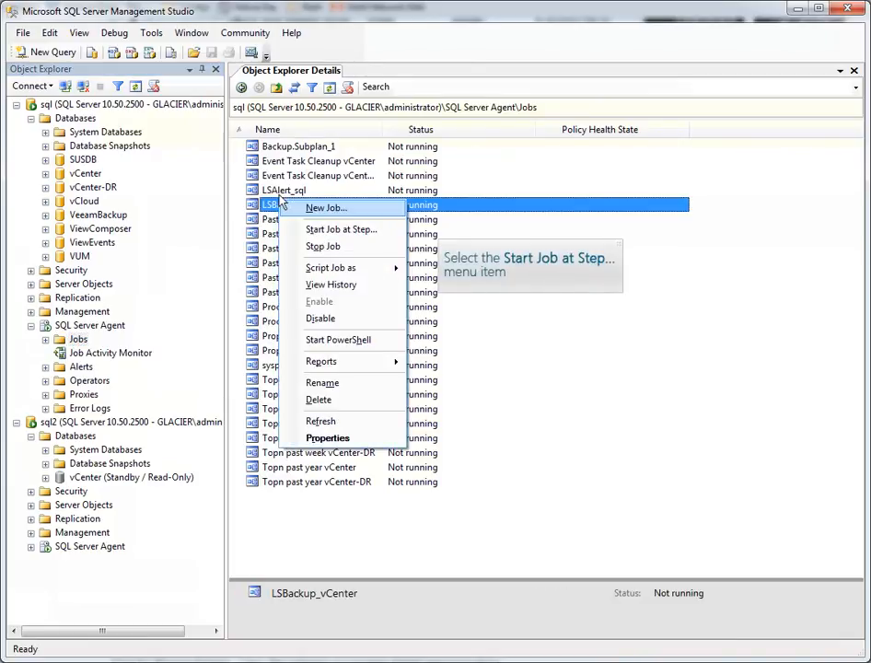
pyautogui.click(340, 228)
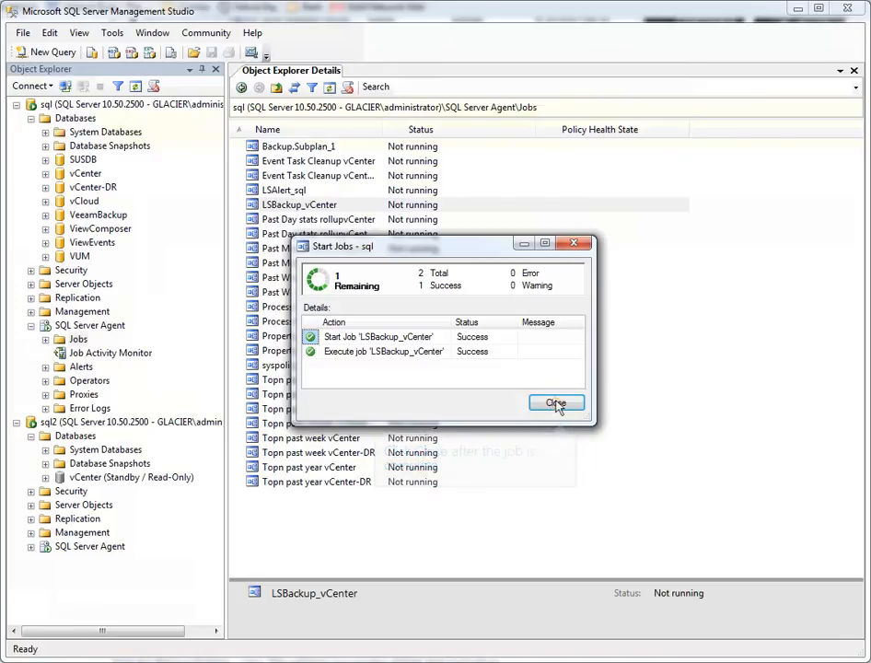
pyautogui.click(556, 403)
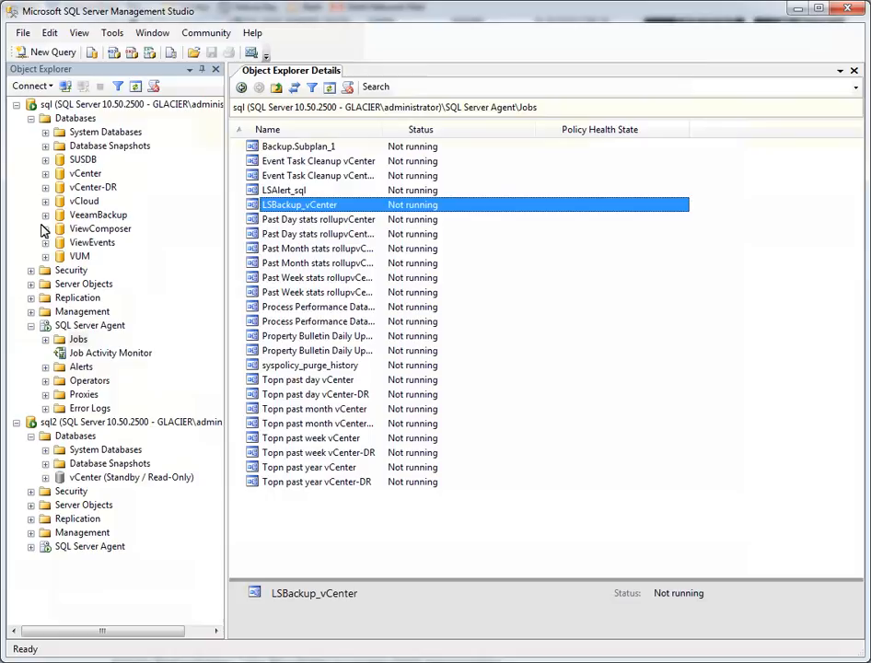
# Start the LSCopy_sql_vCenter job under sql2's SQL Server Agent Jobs
pyautogui.click(129, 104)
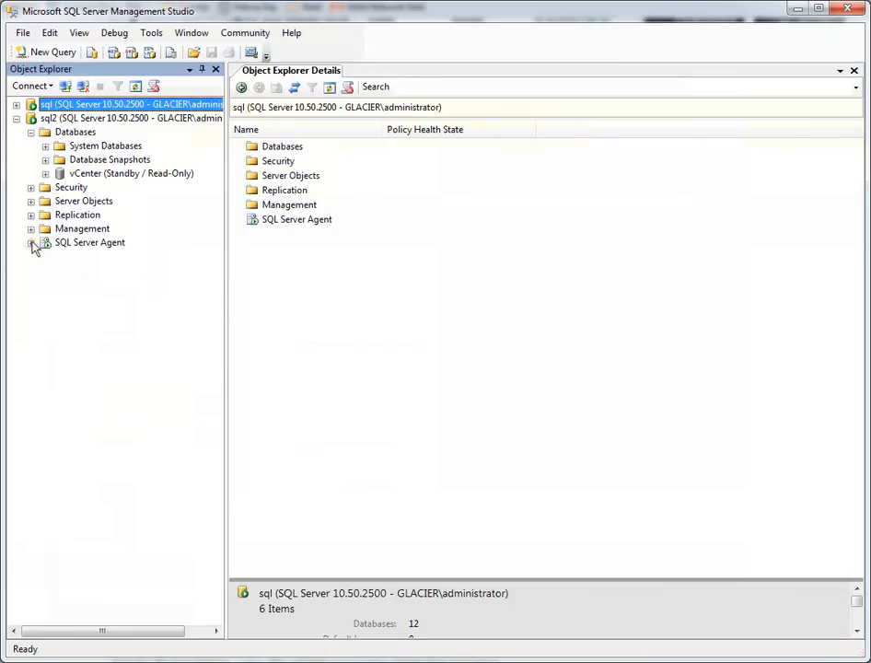
pyautogui.click(31, 242)
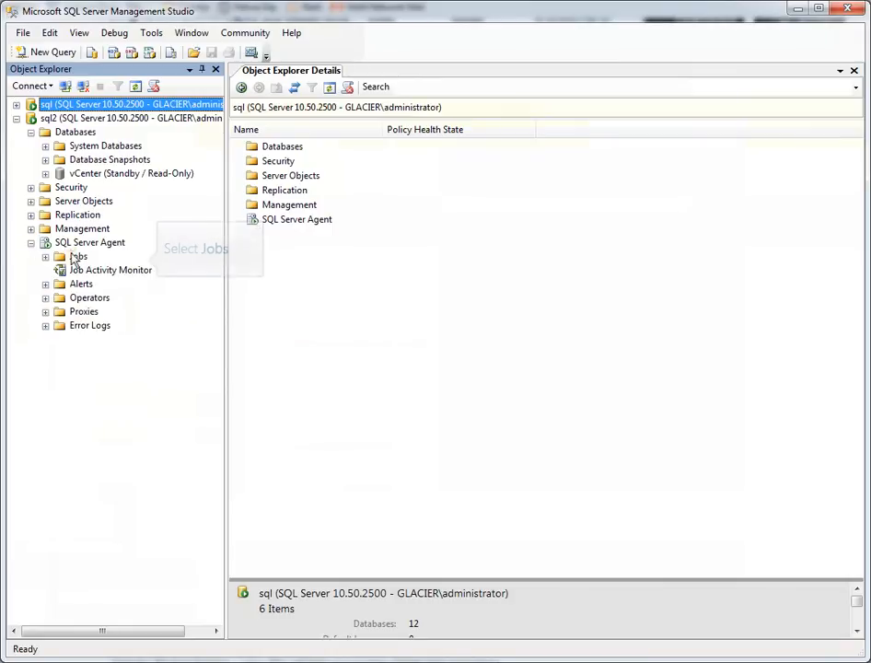
pyautogui.click(78, 255)
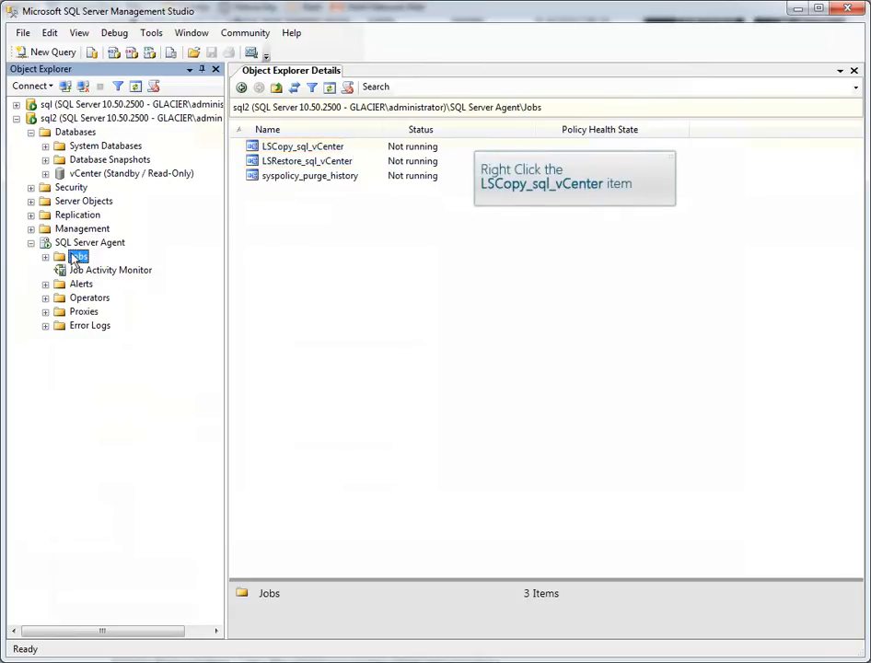
pyautogui.rightClick(299, 146)
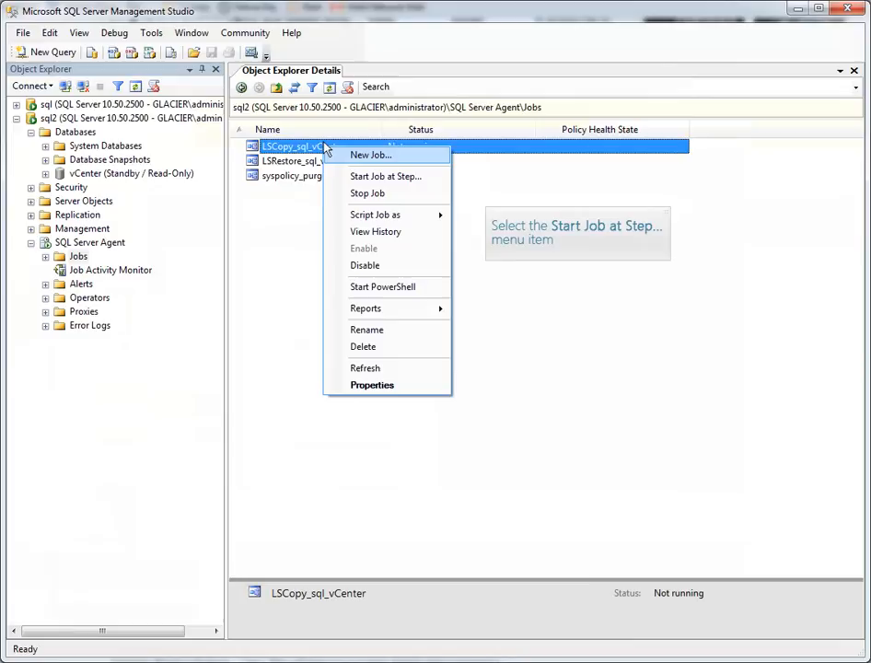
pyautogui.moveTo(348, 173)
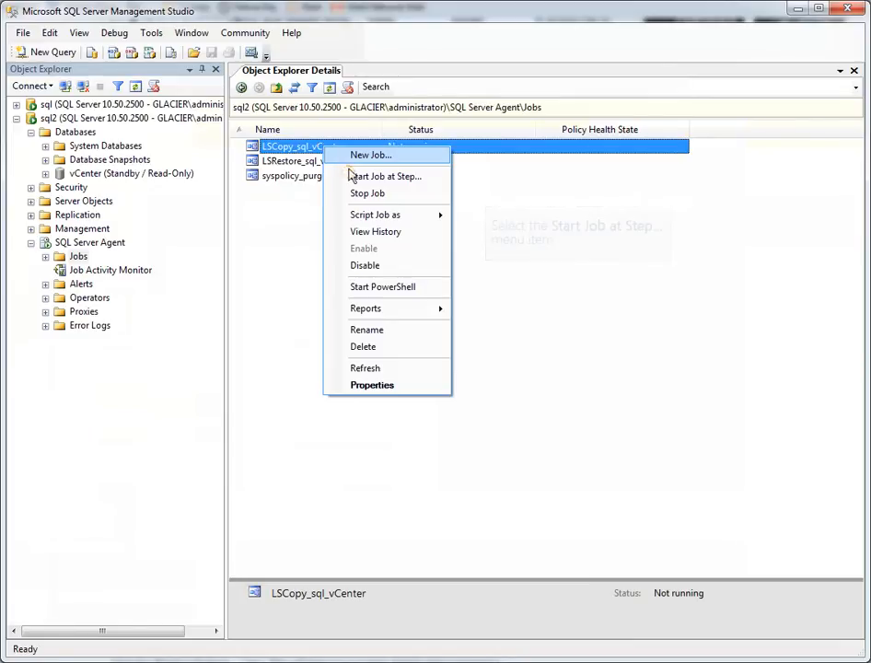
pyautogui.click(385, 175)
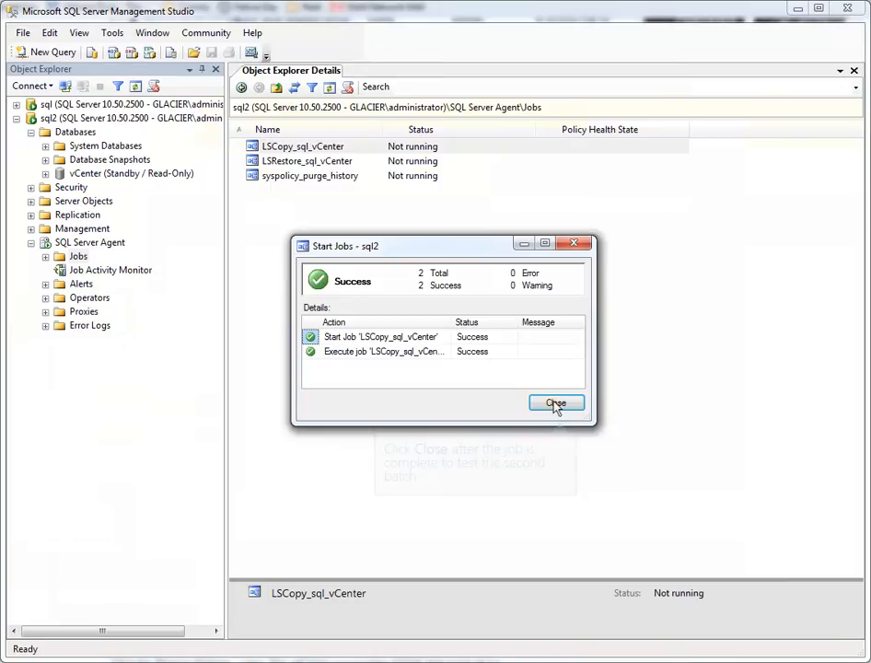
pyautogui.click(556, 404)
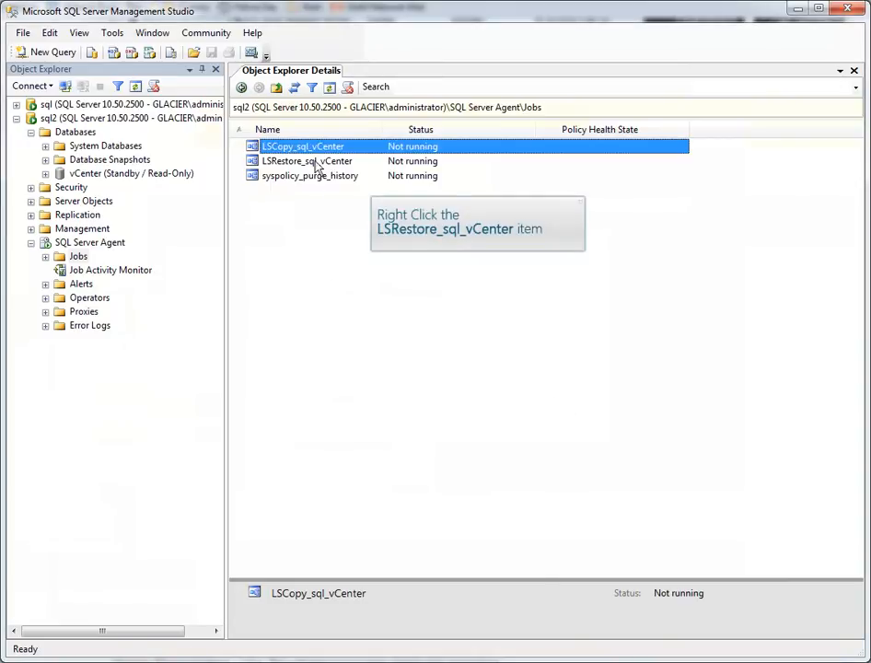
# Start the LSRestore_sql_vCenter job on sql2 and close its successful results dialog
pyautogui.rightClick(307, 161)
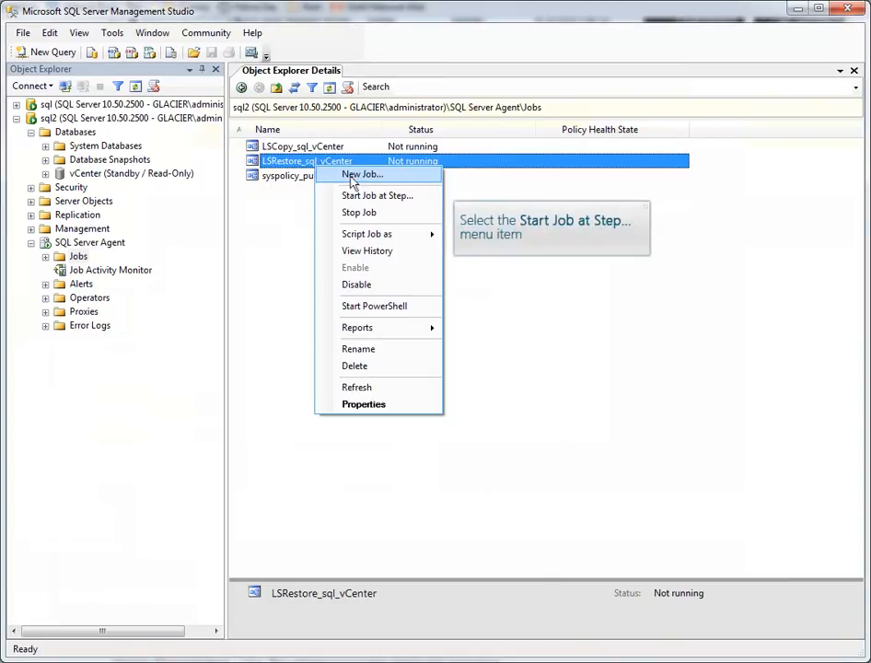
pyautogui.click(376, 195)
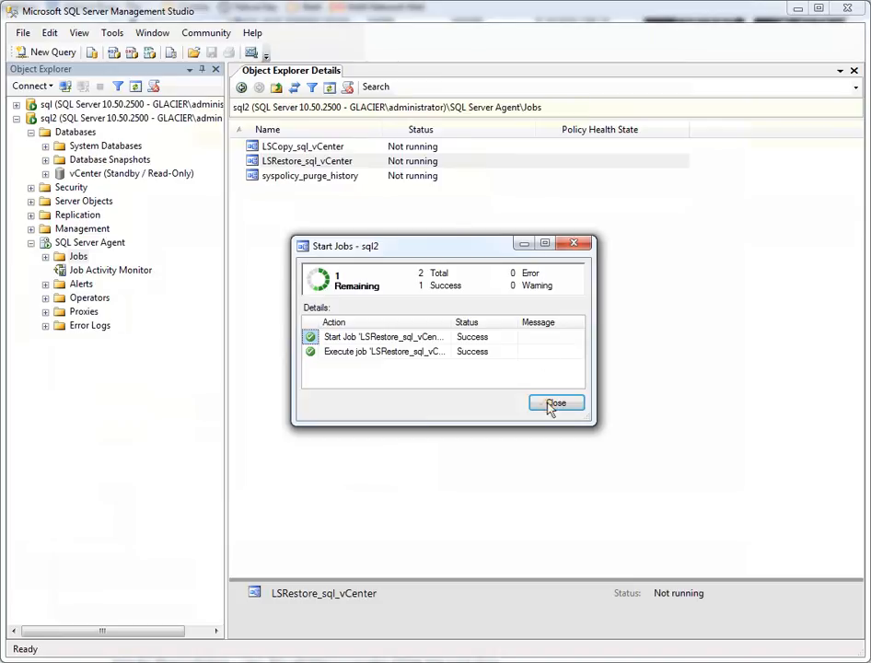
pyautogui.click(556, 403)
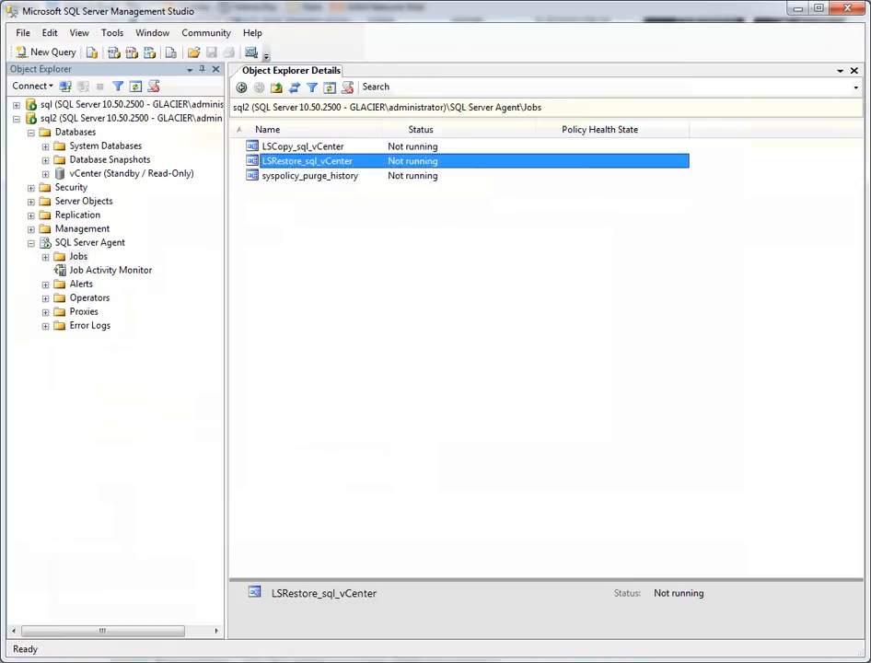